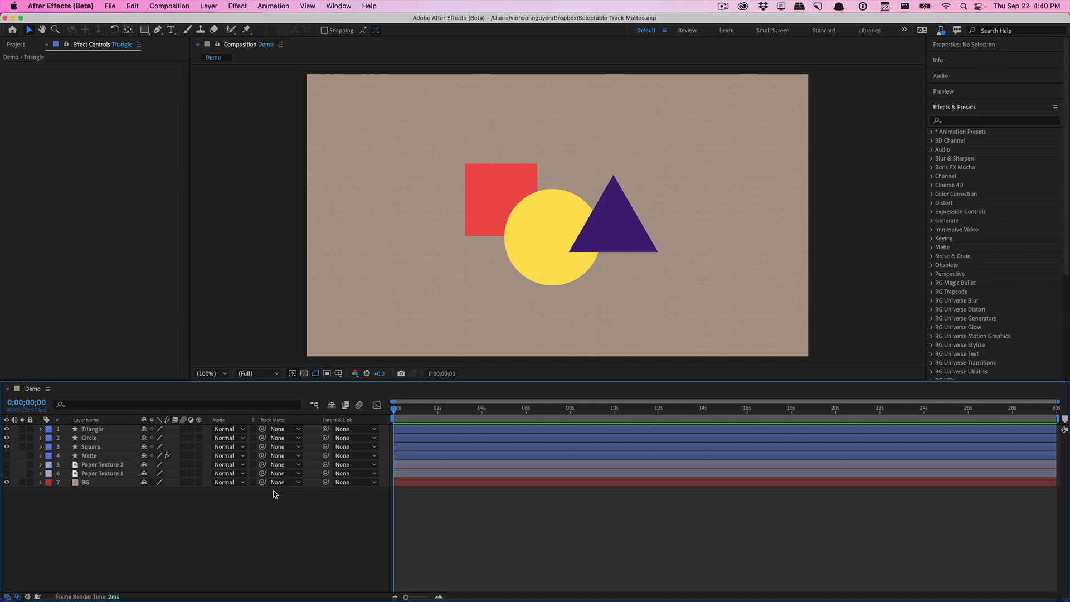
mouse_move(225, 494)
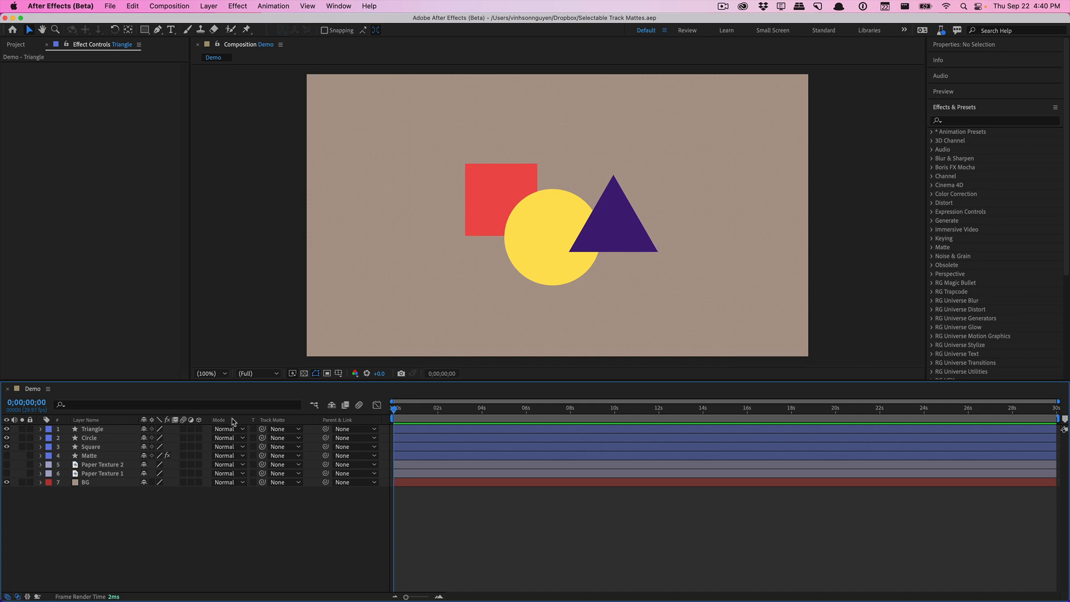
Step: Set Triangle, Circle and Square to use 6. Paper Texture 1 as their track matte
right_click(232, 420)
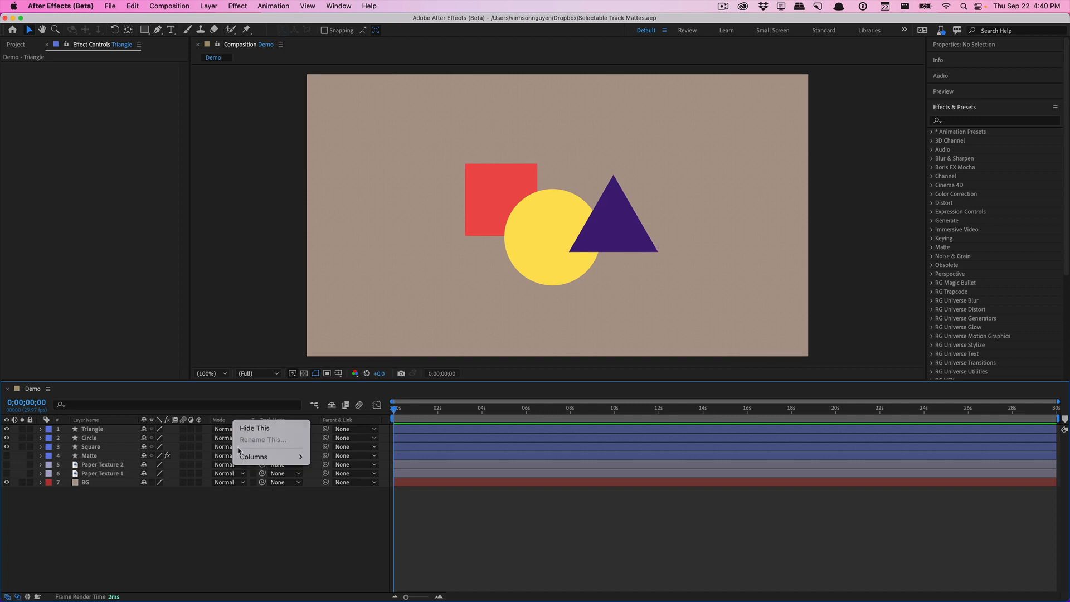
click(253, 455)
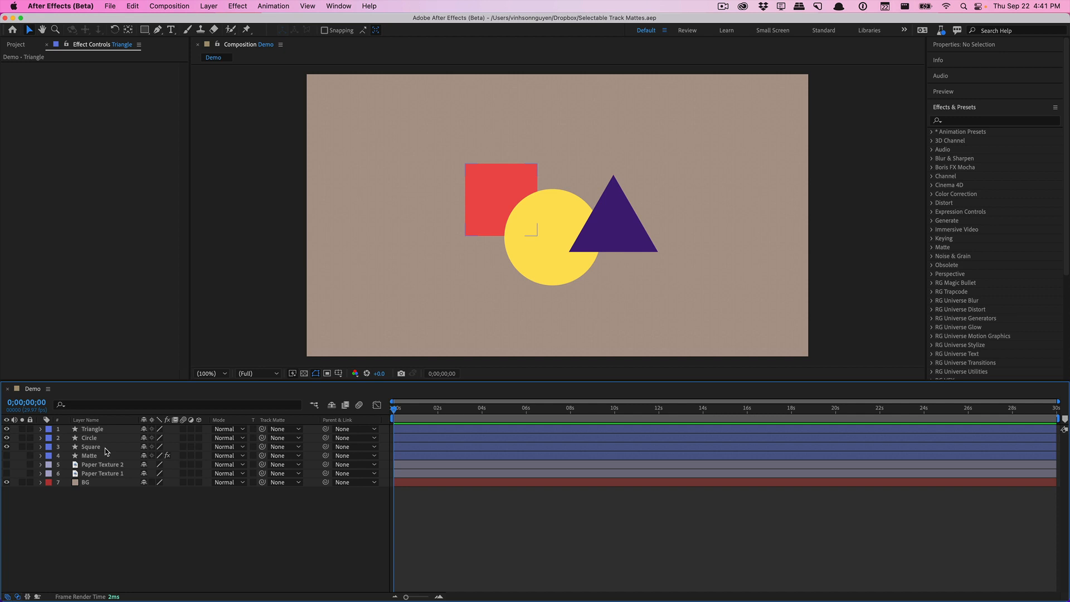
click(91, 447)
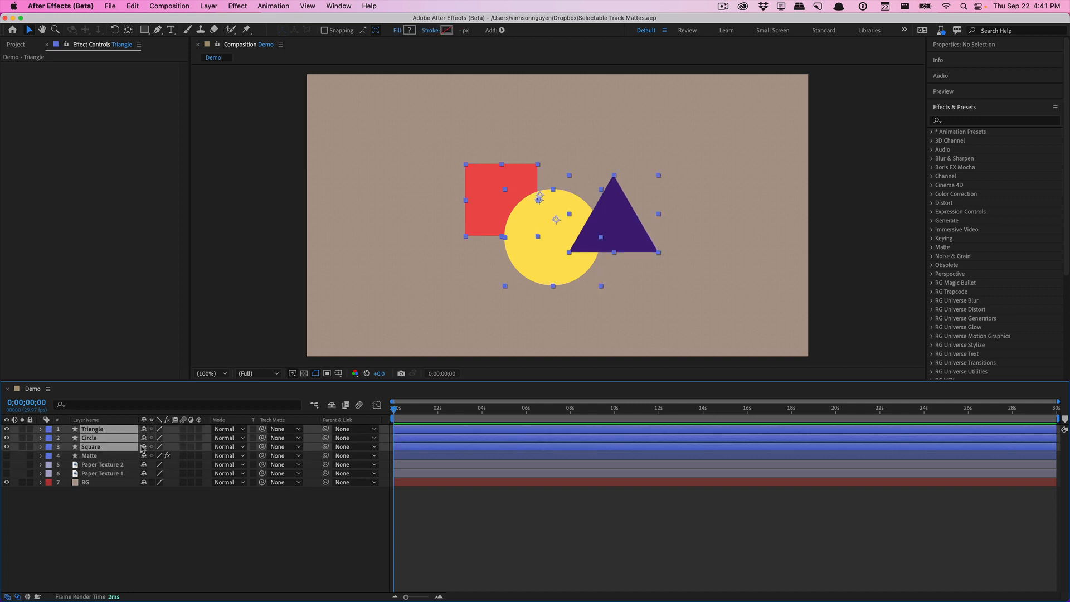
click(280, 446)
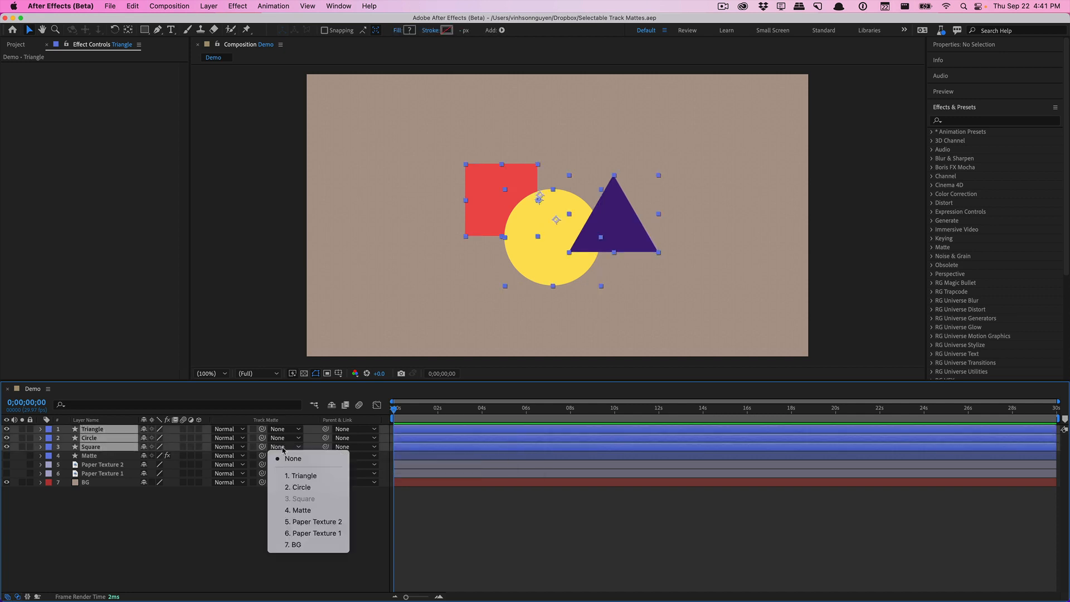
mouse_move(314, 532)
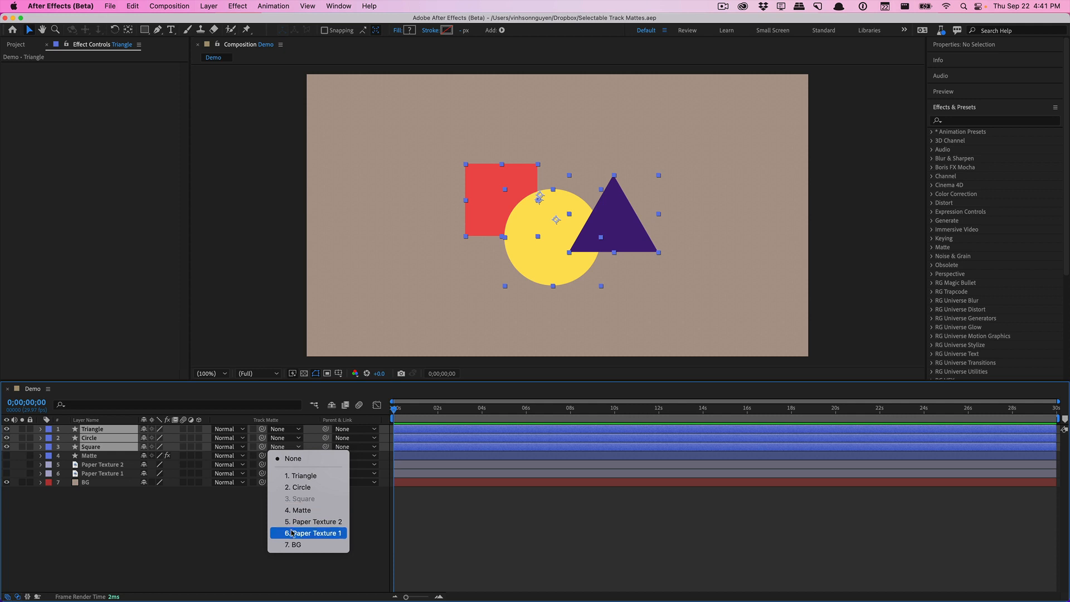
click(313, 533)
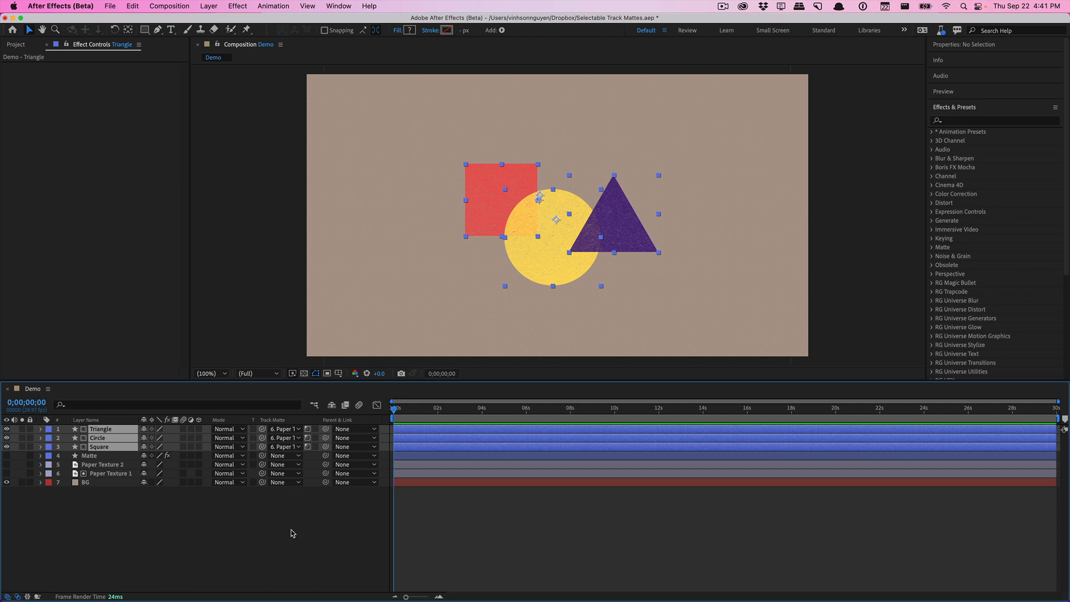
click(110, 473)
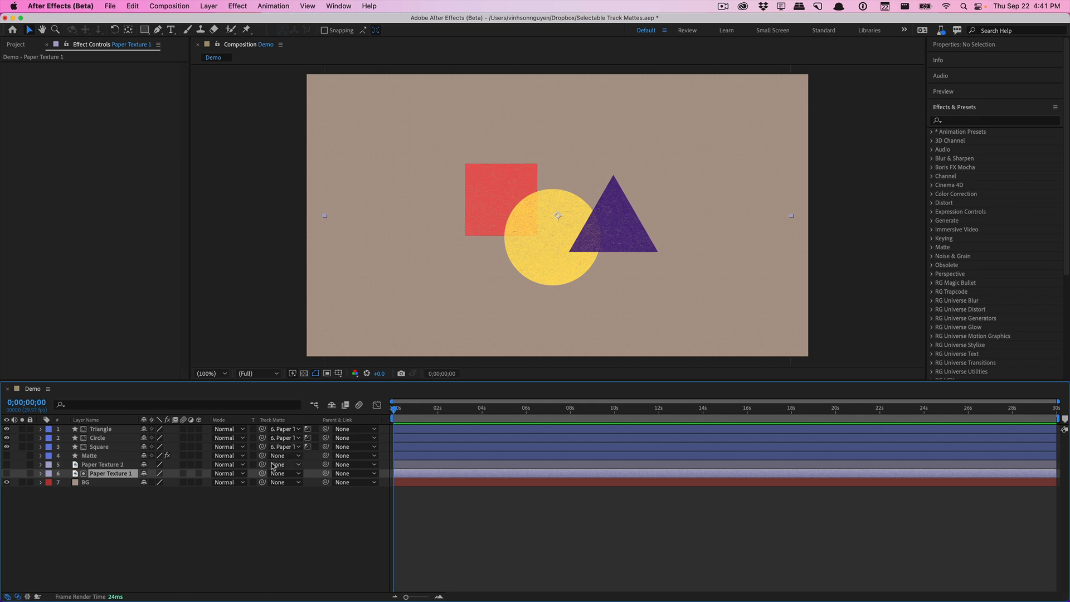
click(98, 437)
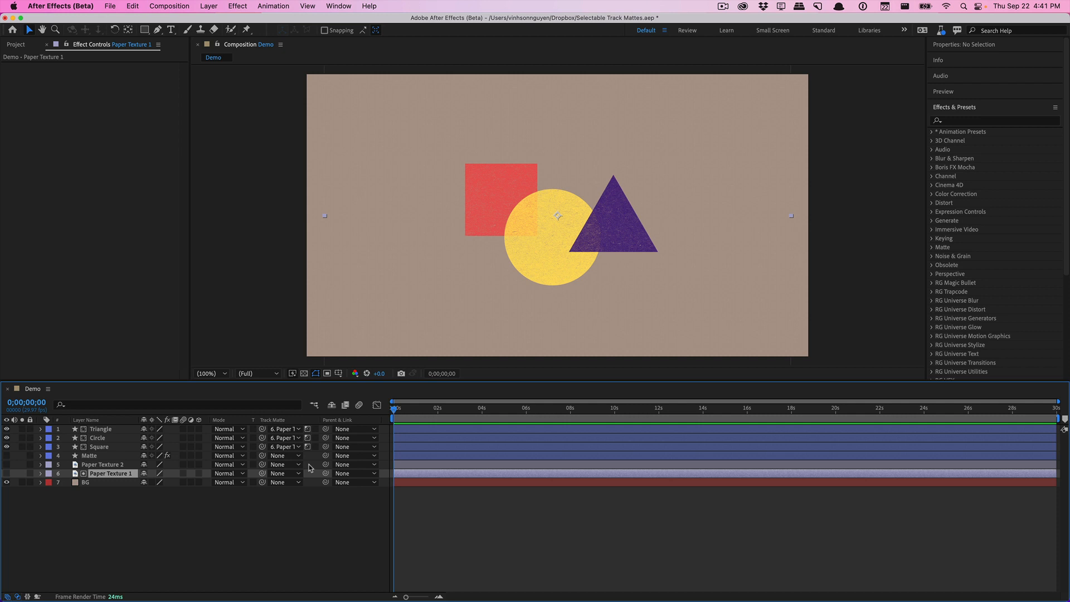
mouse_move(308, 446)
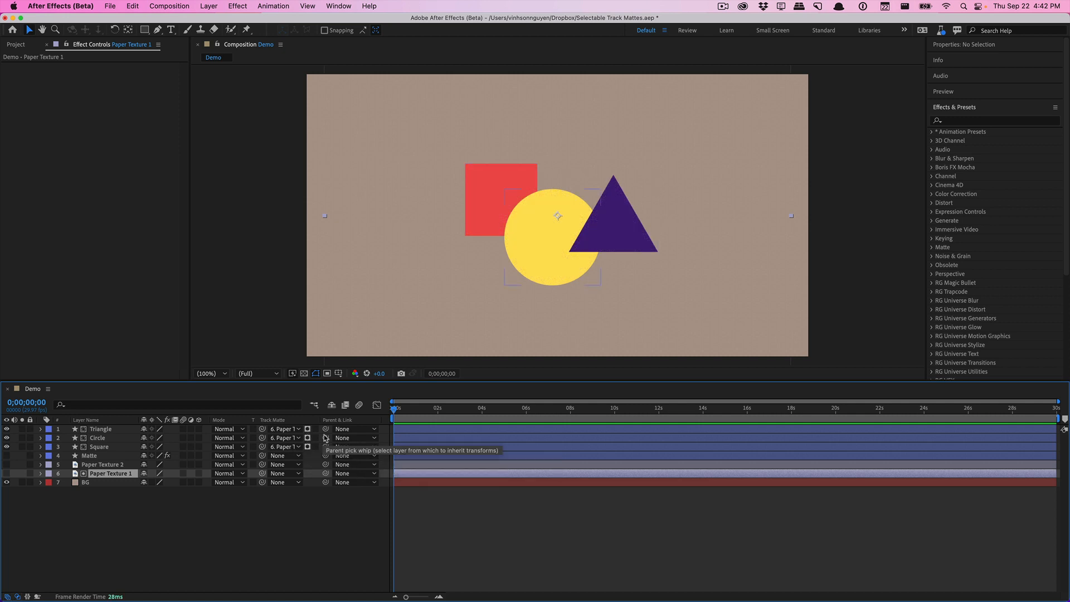
click(313, 428)
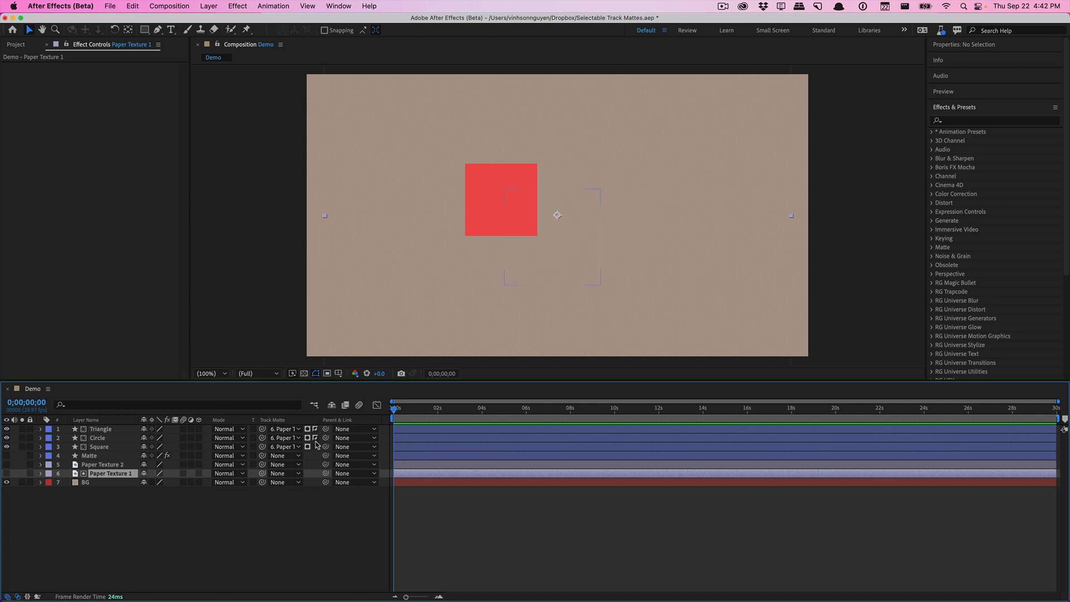
click(307, 447)
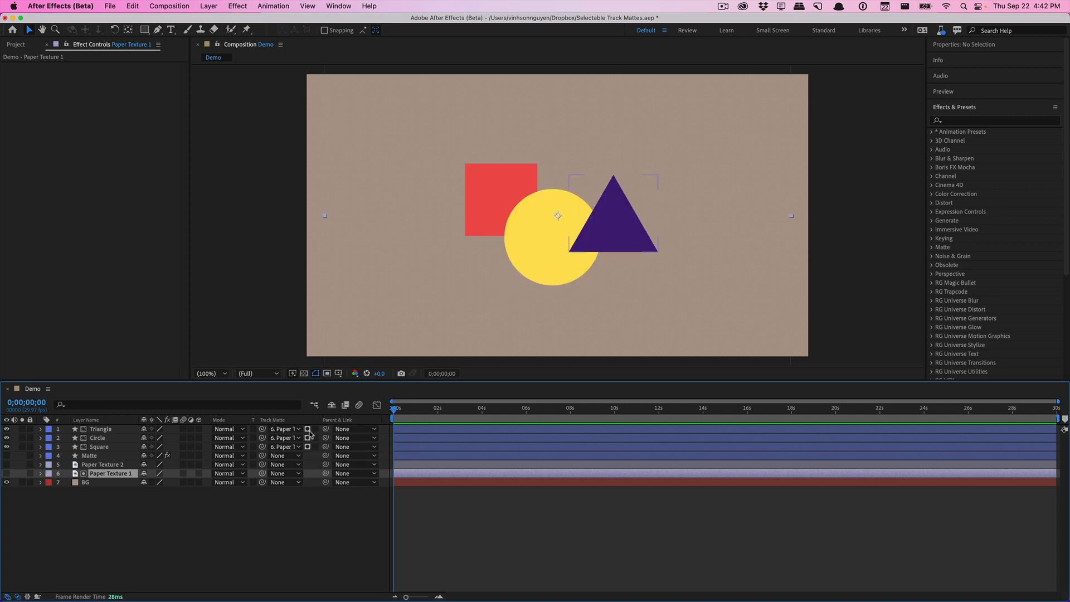
click(307, 446)
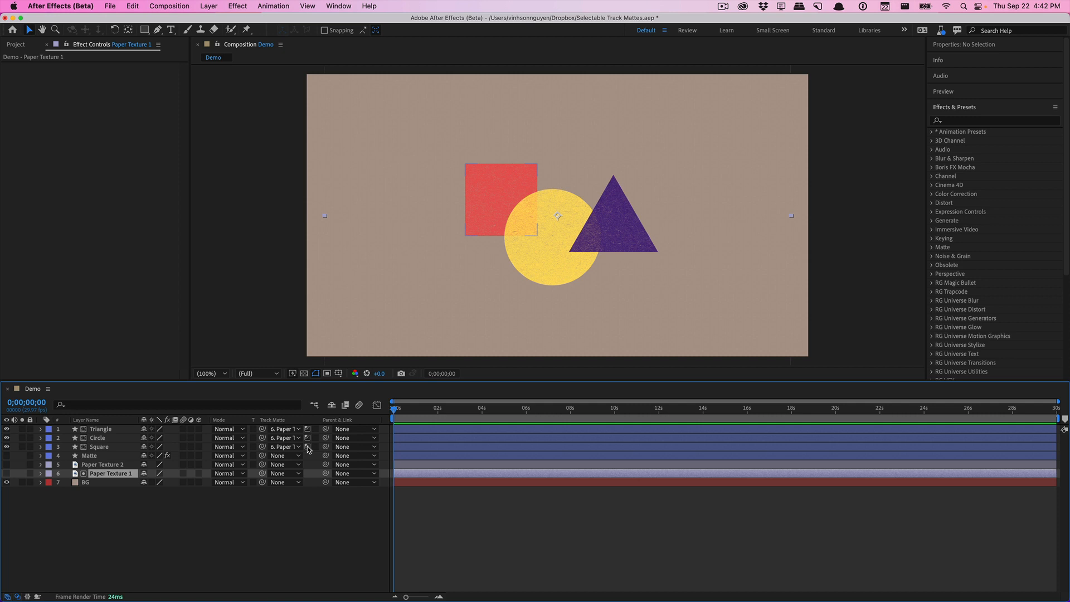
mouse_move(308, 446)
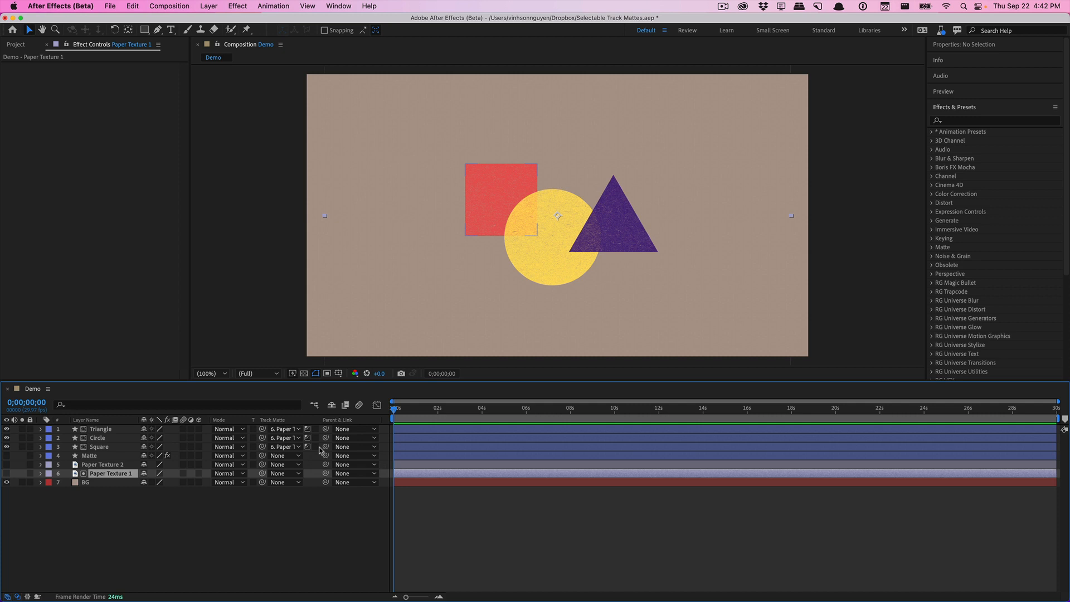
Step: Give the Circle layer 5. Paper Texture 2 as its matte and unhide the Matte layer
click(283, 446)
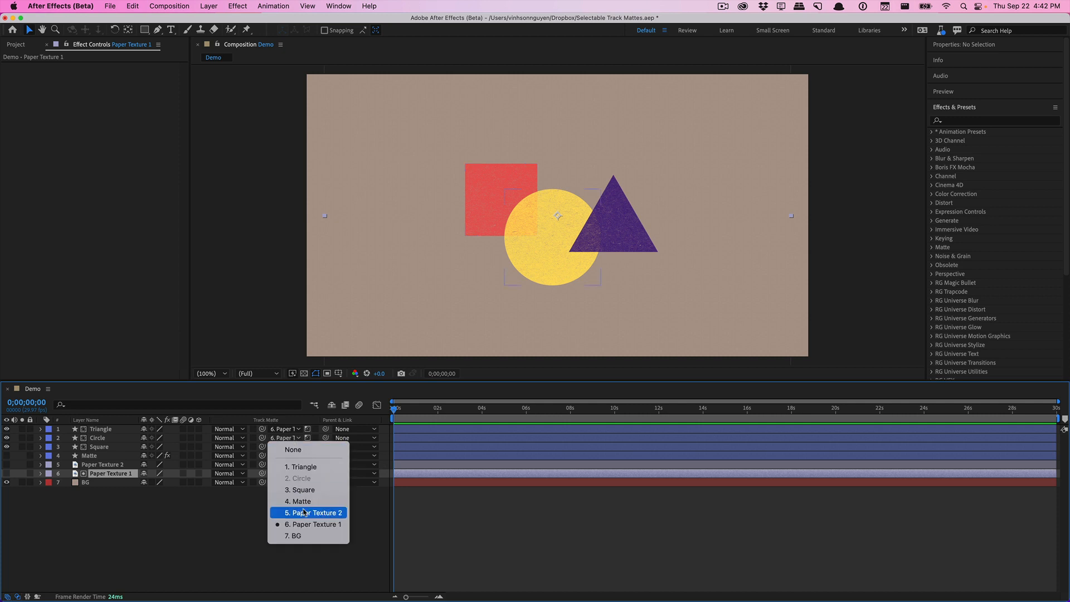
click(308, 512)
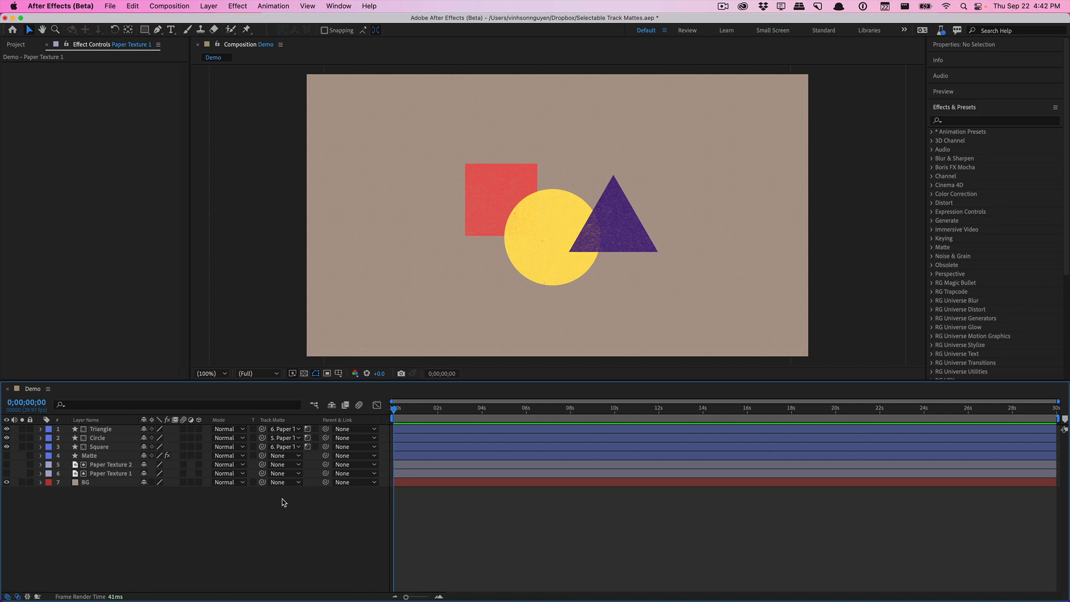
click(88, 455)
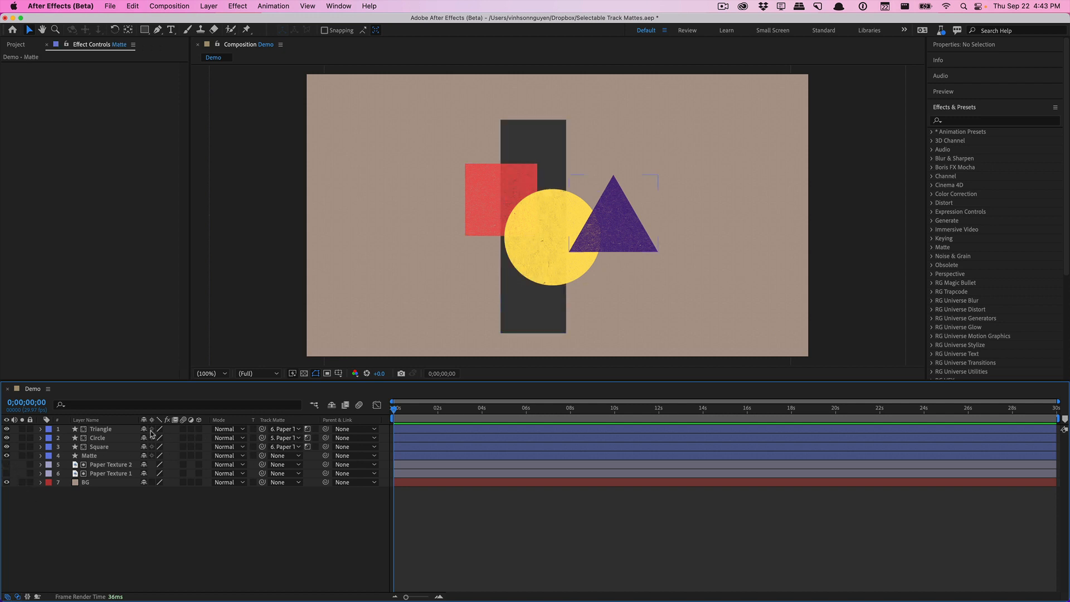
Step: Set all three shapes' track matte to 4. Matte and invert it
click(283, 429)
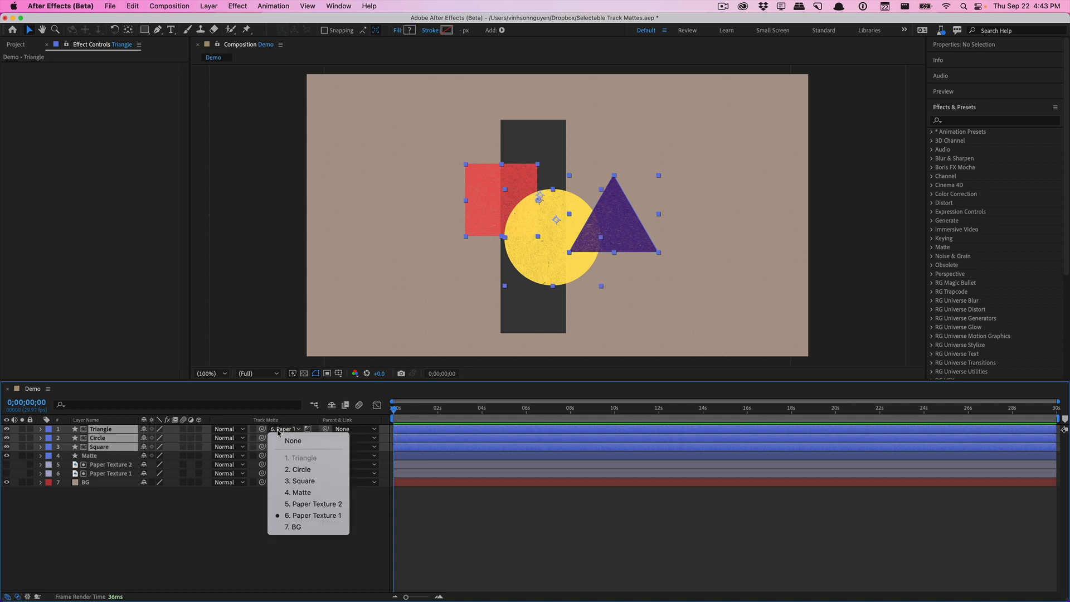
click(300, 492)
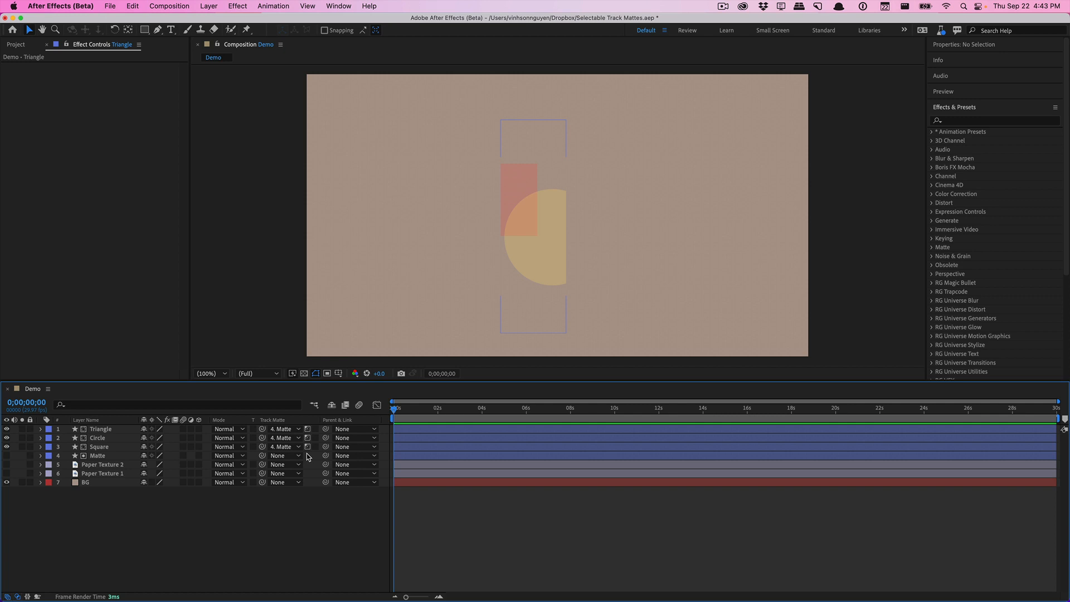
click(307, 428)
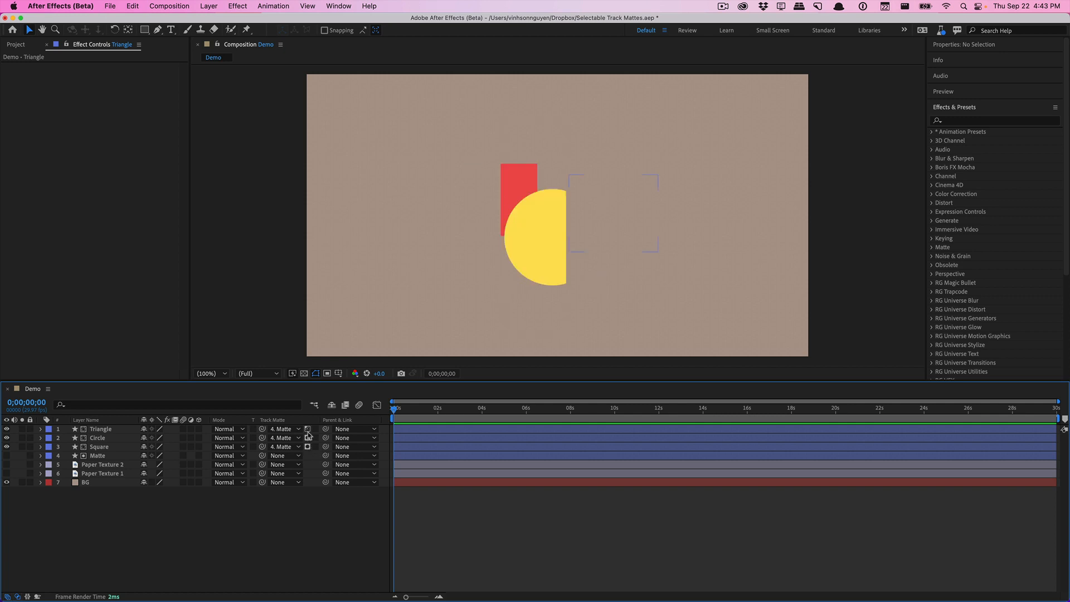
click(308, 428)
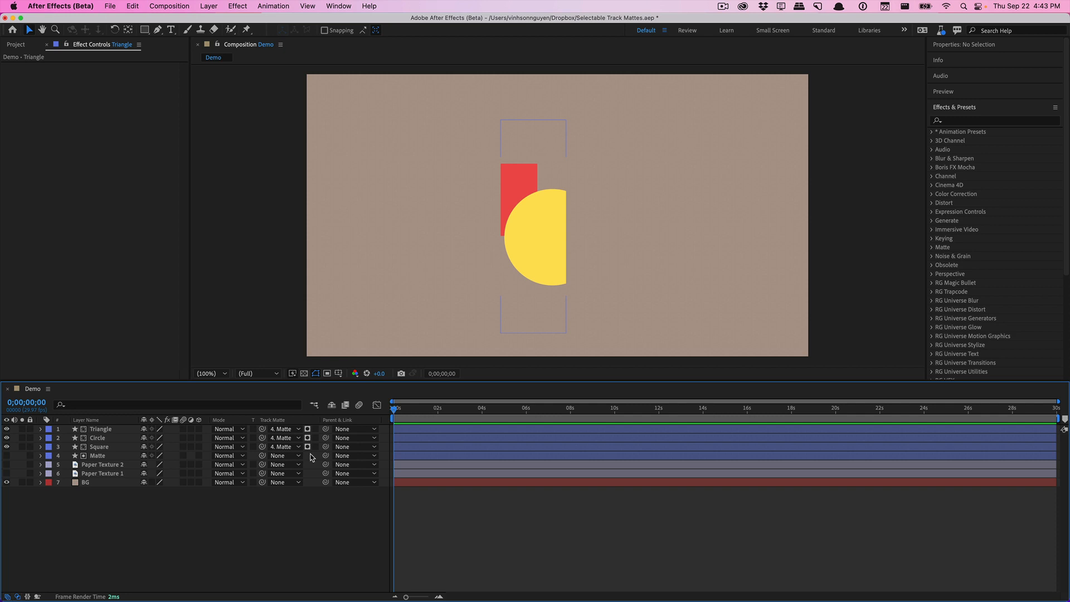
click(312, 429)
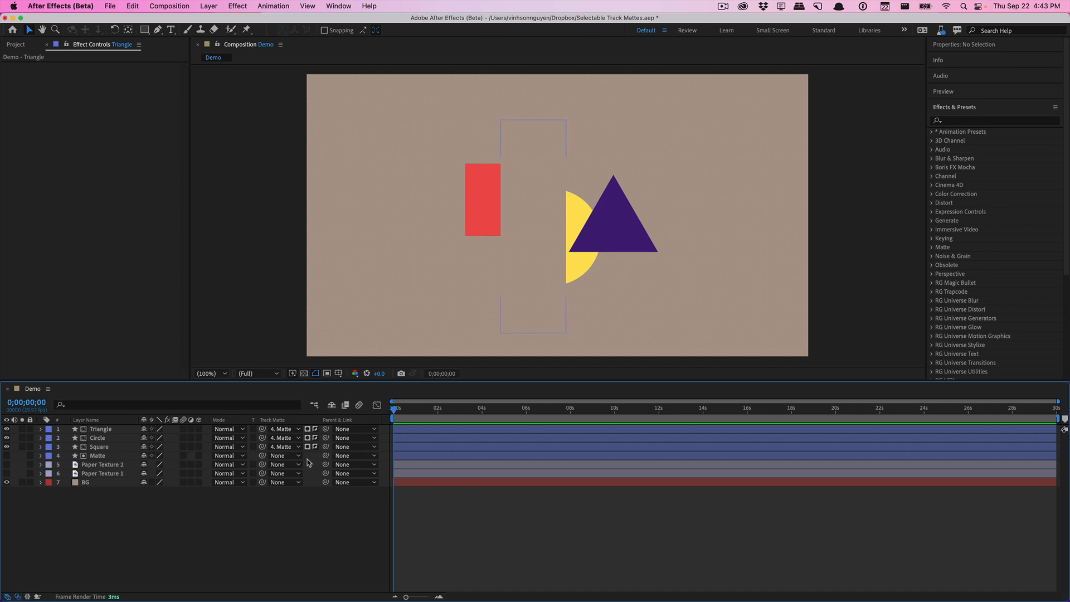
Step: Turn off matte inversion on the Circle layer, keeping Square and Triangle inverted
click(307, 437)
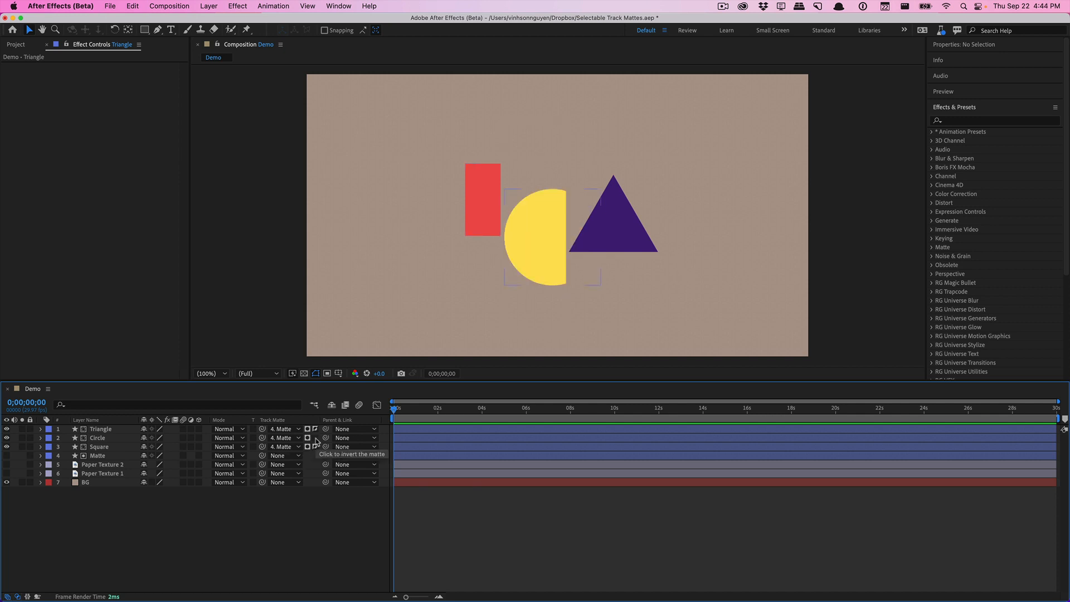
click(313, 429)
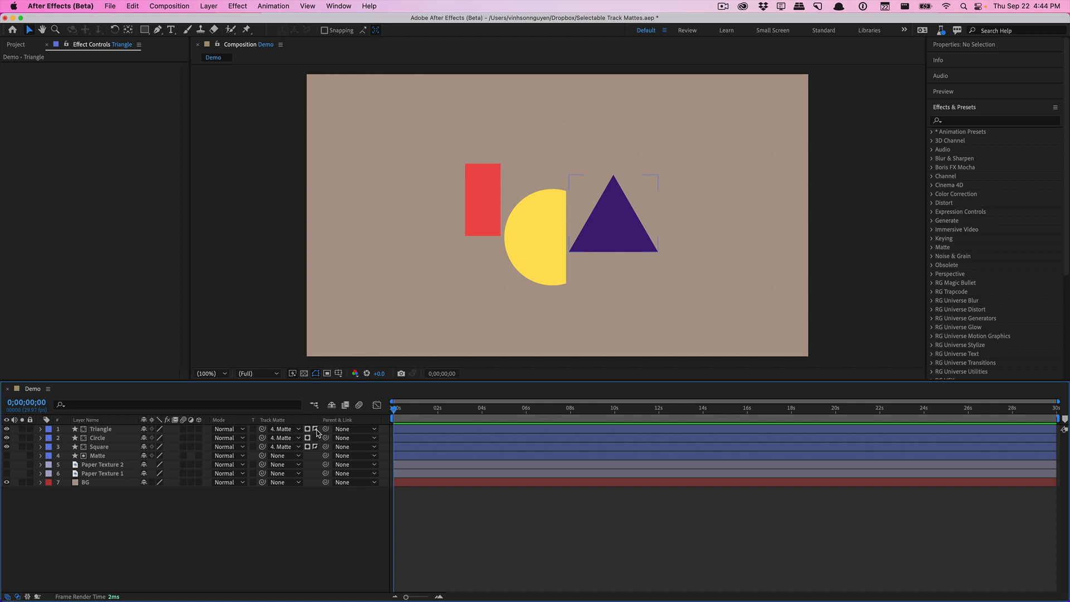
click(313, 446)
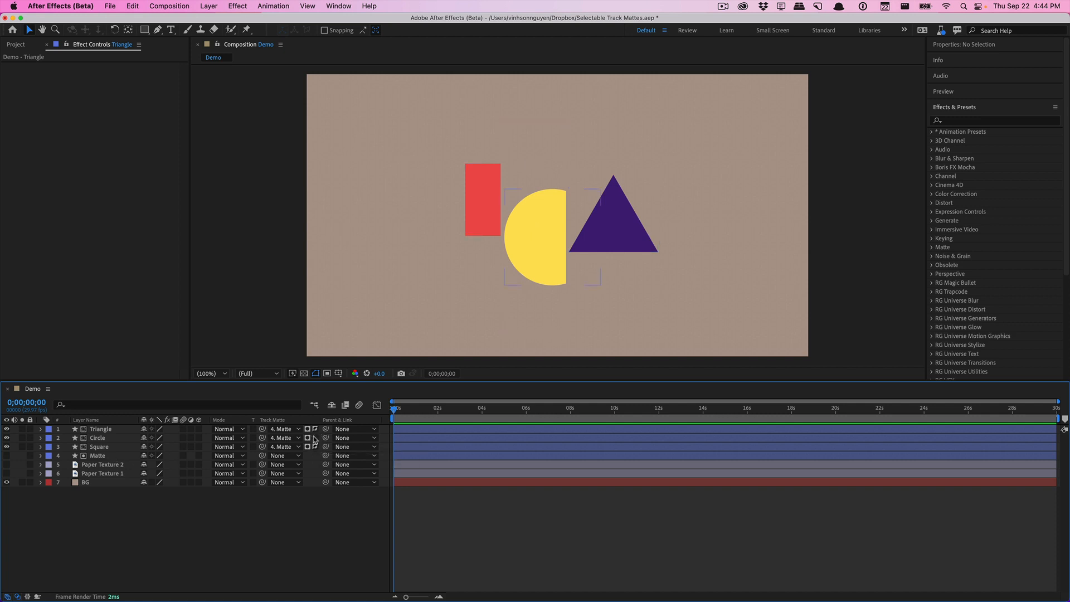
Step: Select the Matte layer and search Effects & Presets for 'vene' to find Venetian Blinds
click(98, 456)
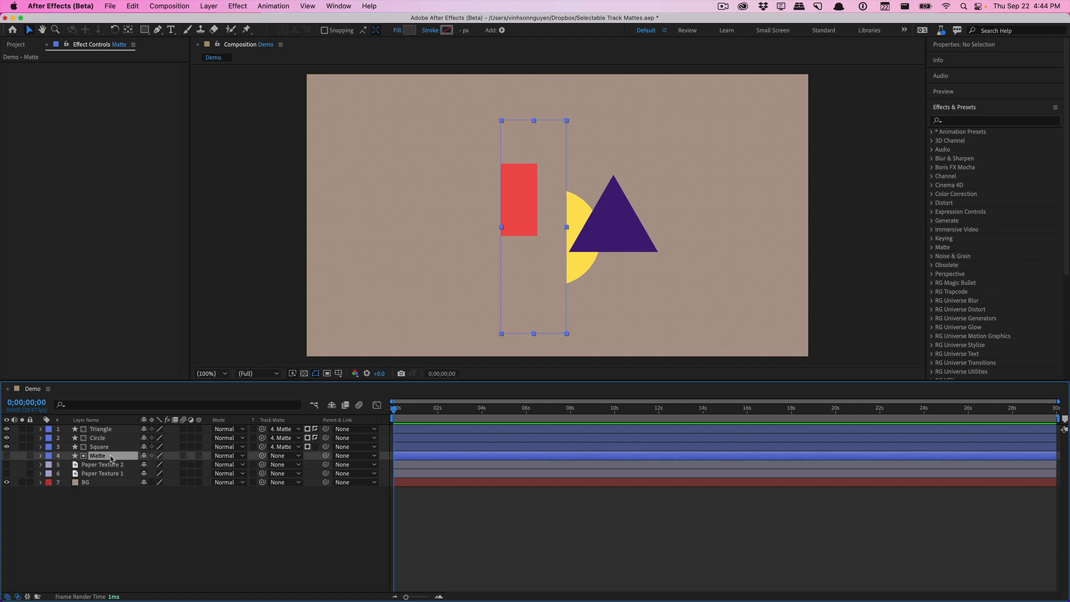
click(993, 120)
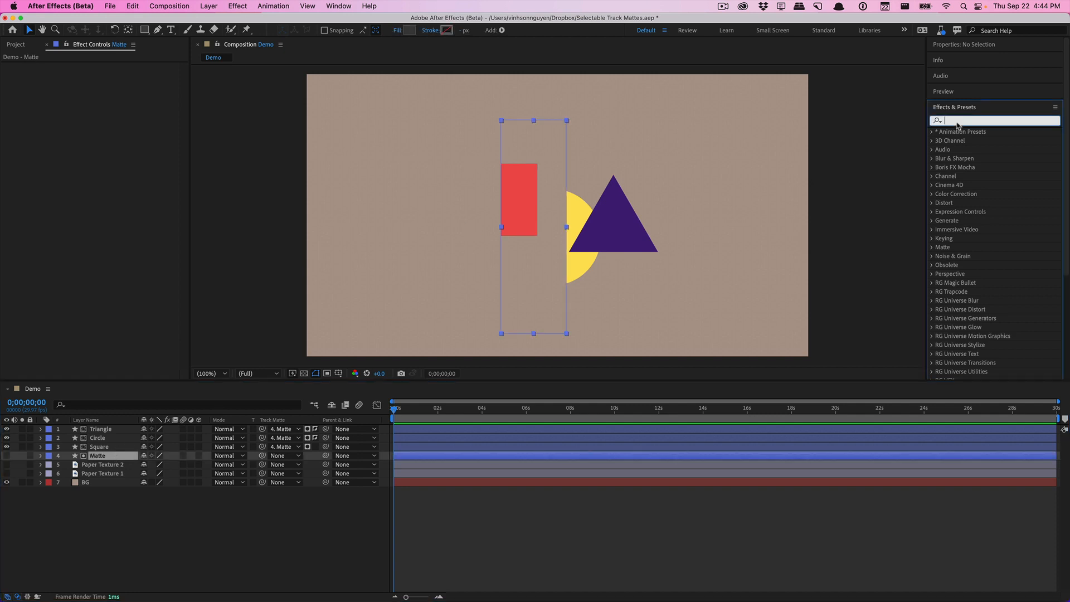
text(vene)
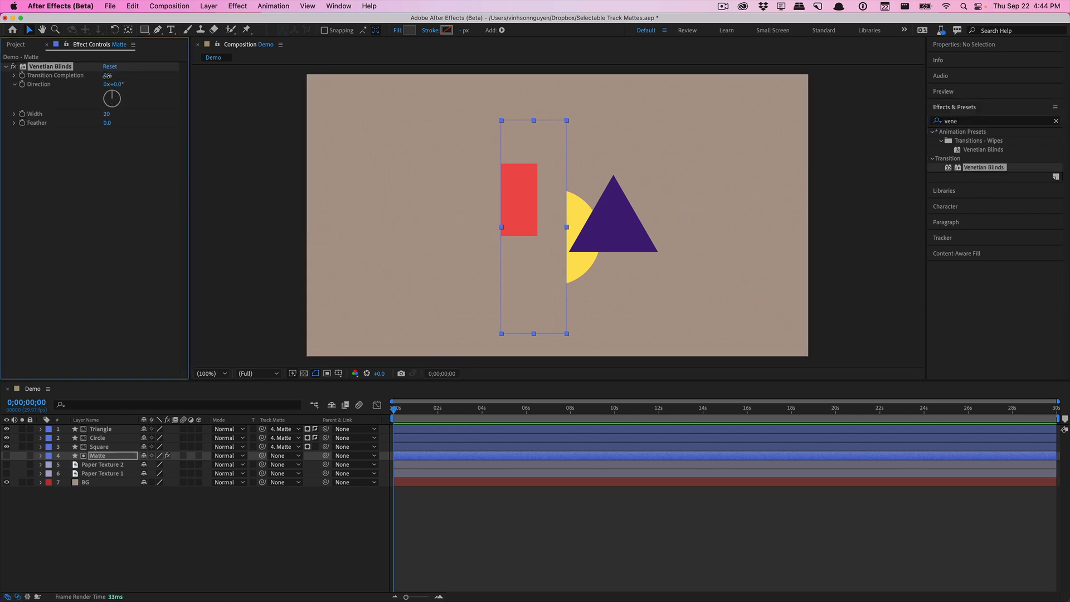
Step: Set Venetian Blinds to 42% transition completion, 45° direction and width 40
drag(109, 75, 109, 75)
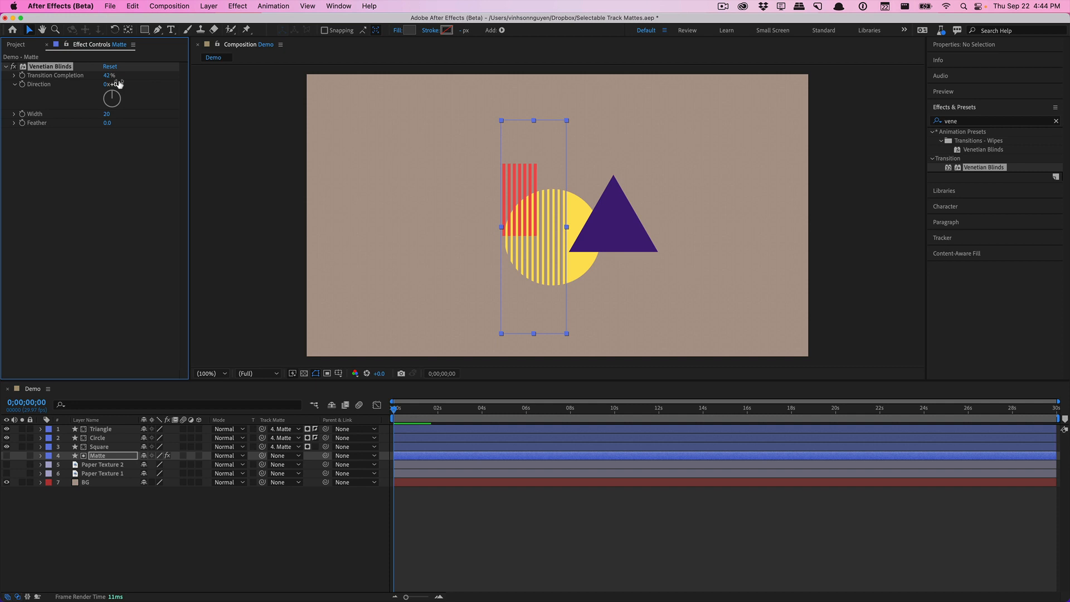
drag(110, 75, 126, 72)
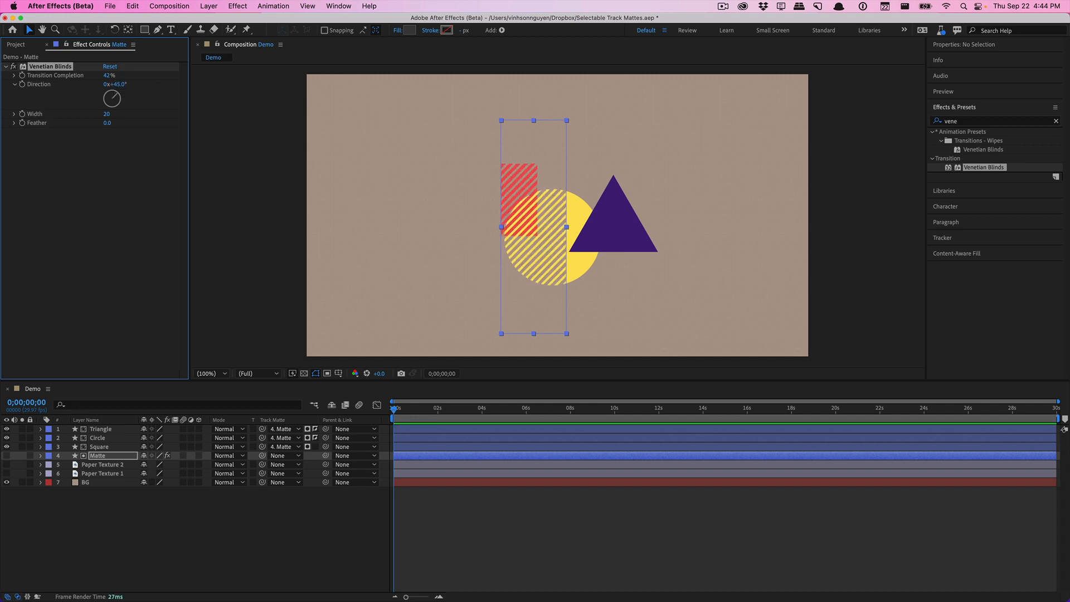
drag(107, 113, 136, 113)
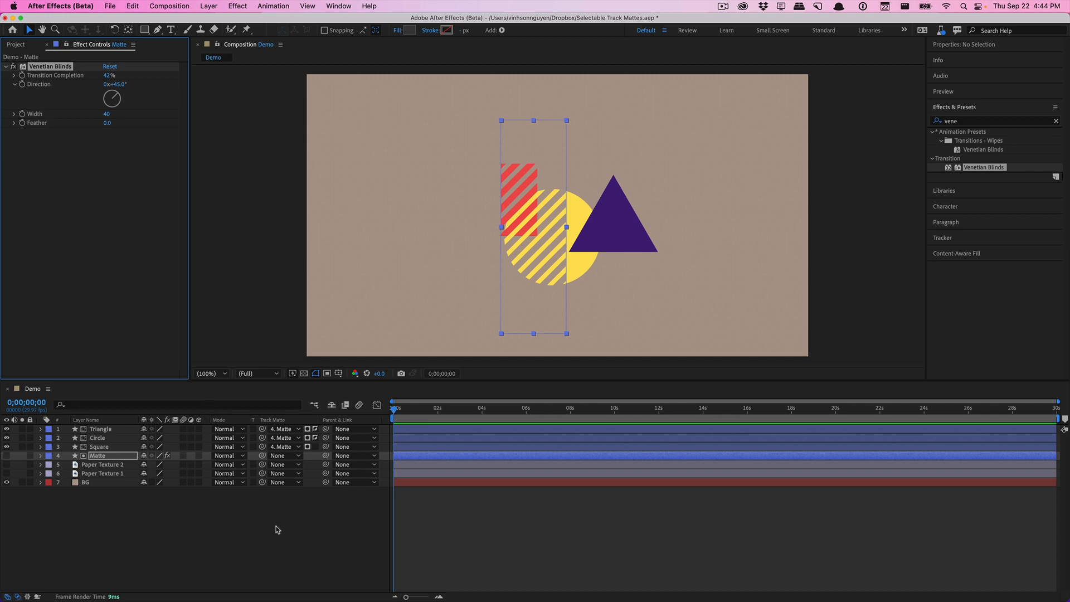
Step: Toggle the Square layer's matte invert switch, reselect the Matte layer, and start saving a project copy
click(307, 455)
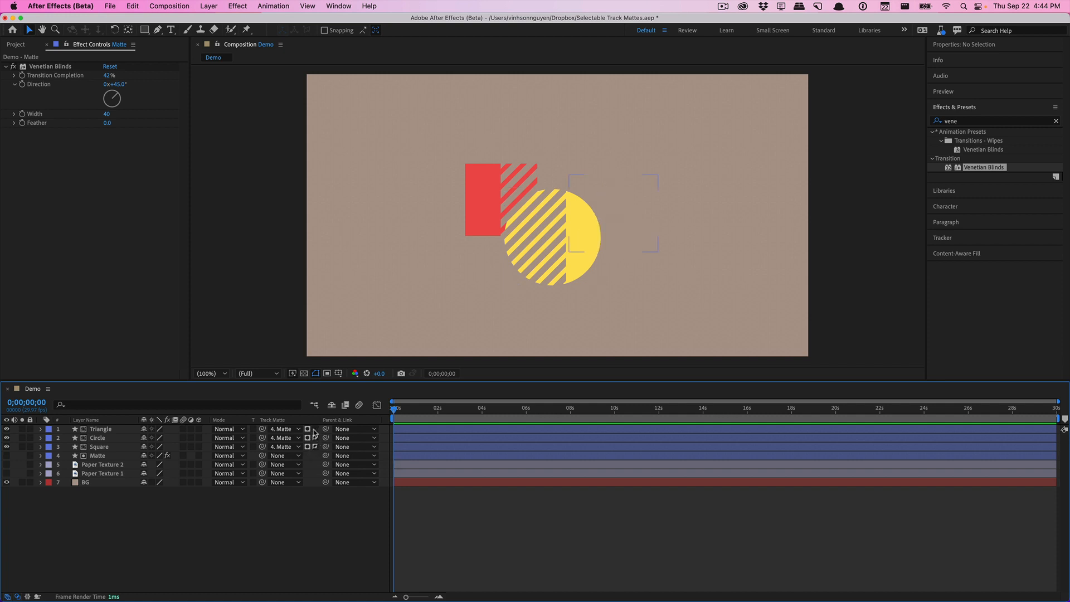
click(99, 447)
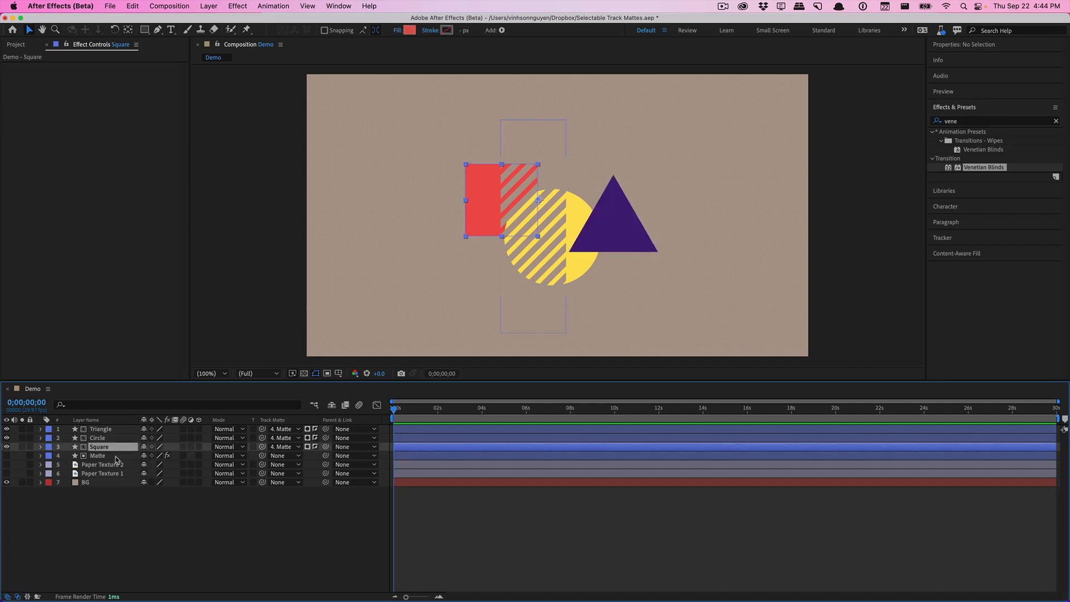
click(97, 456)
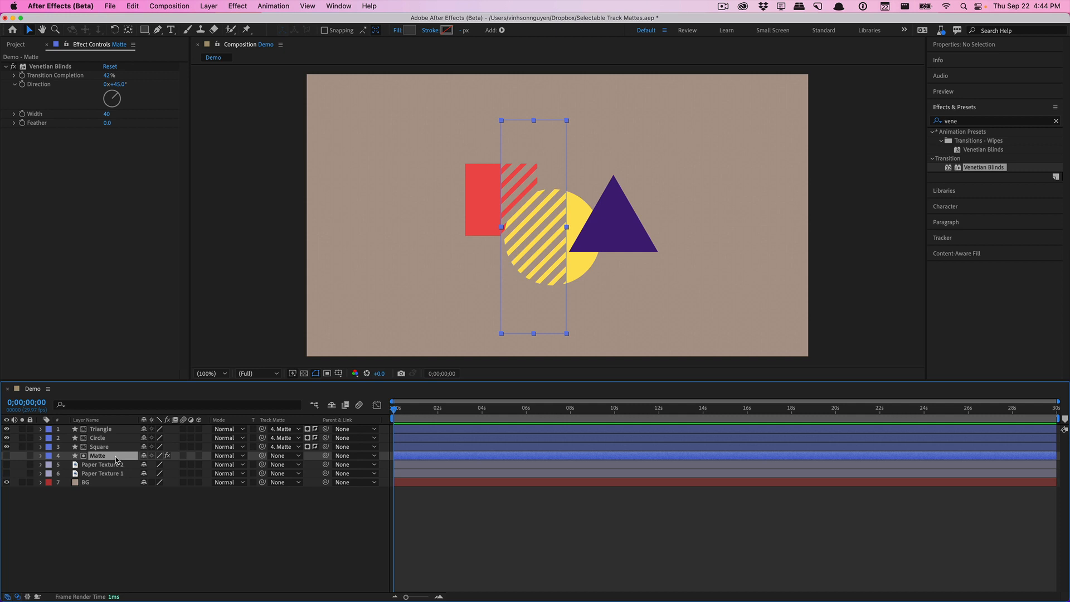
click(110, 6)
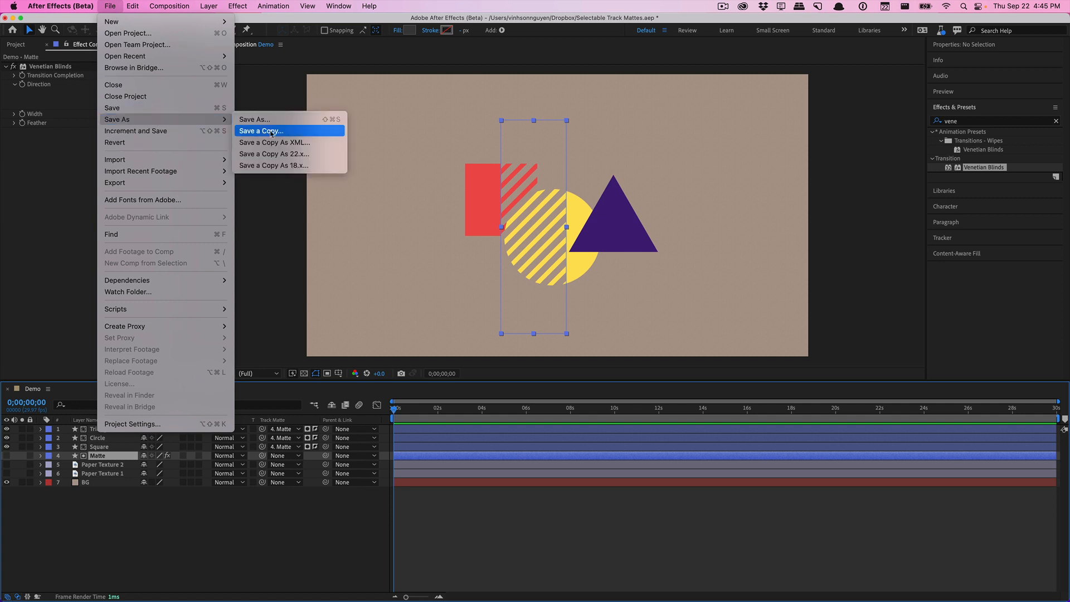
mouse_move(274, 154)
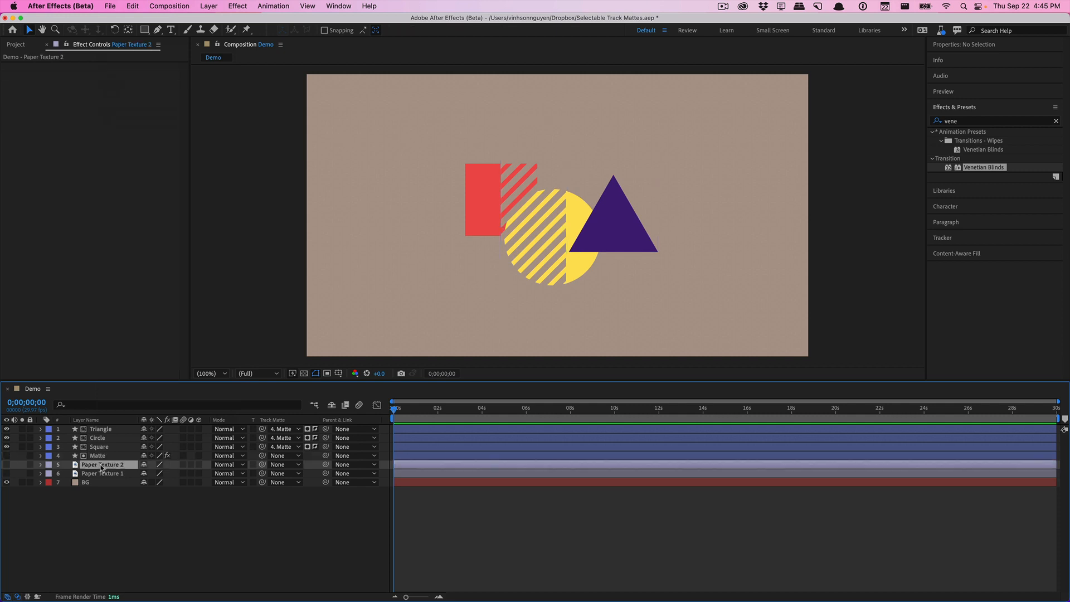
click(101, 474)
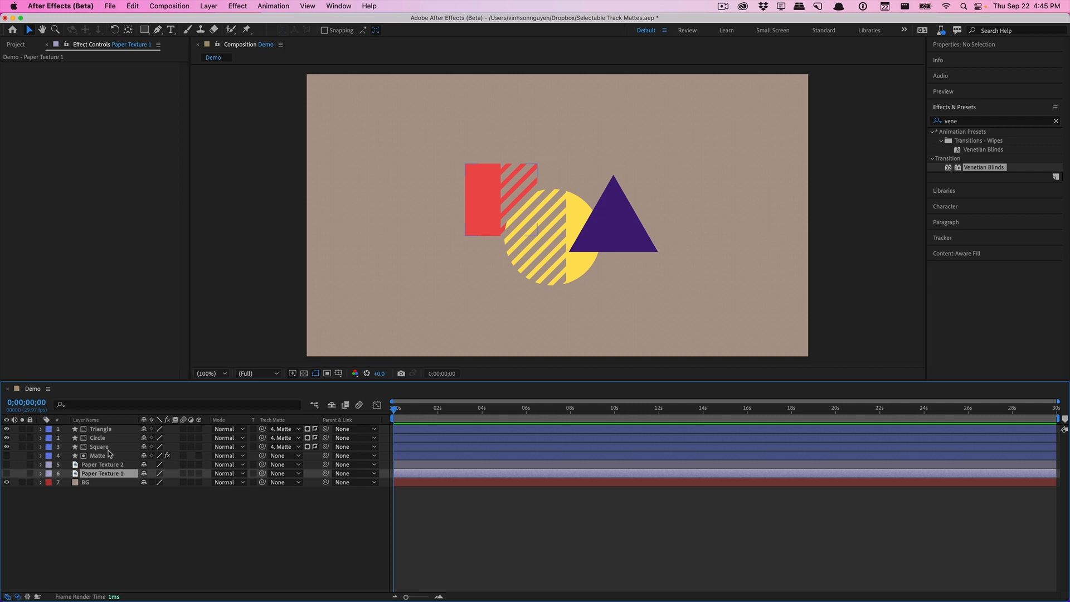
click(100, 428)
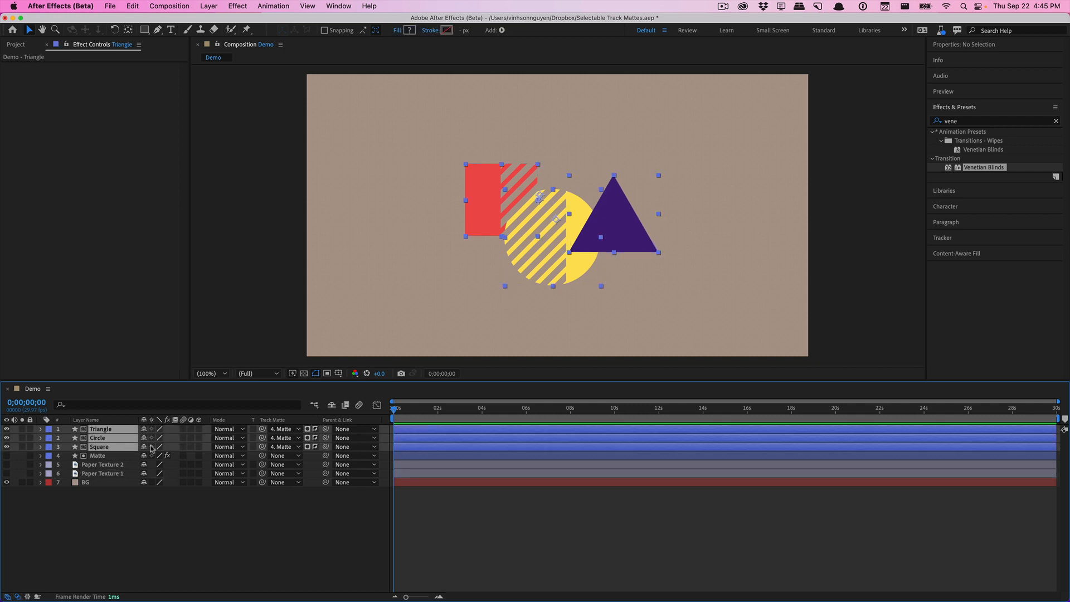
Step: Switch the three shapes' track matte back to 6. Paper Texture 1, then select Paper Texture 2
click(283, 428)
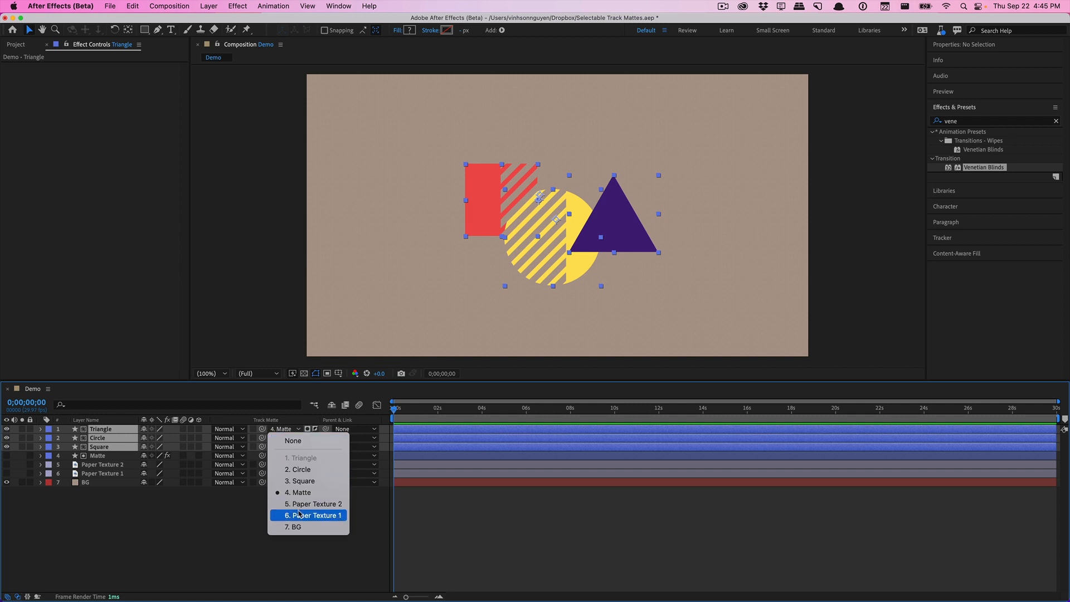
click(314, 515)
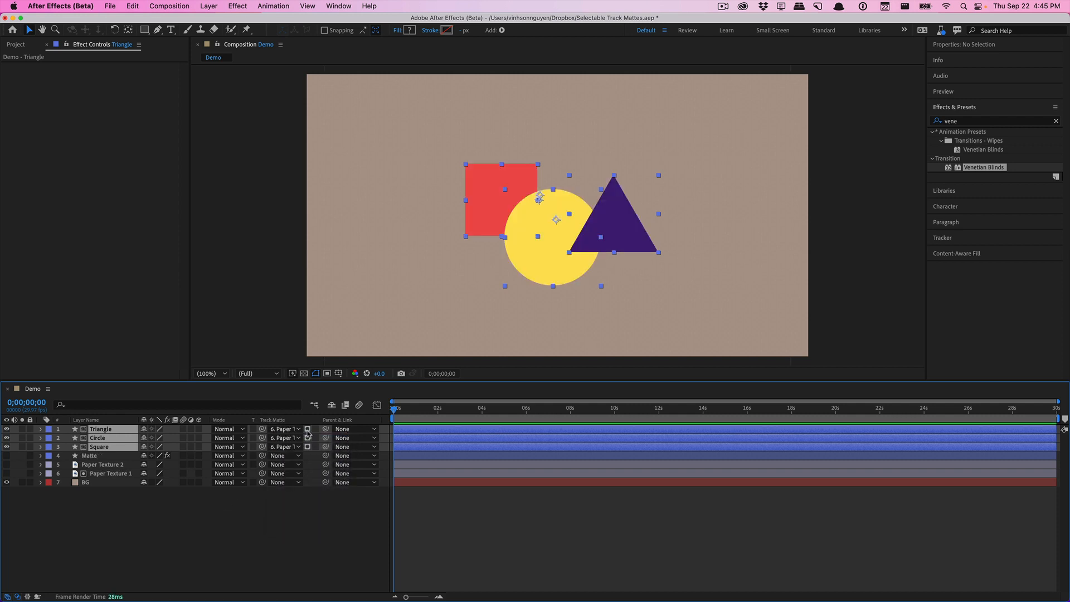
click(140, 509)
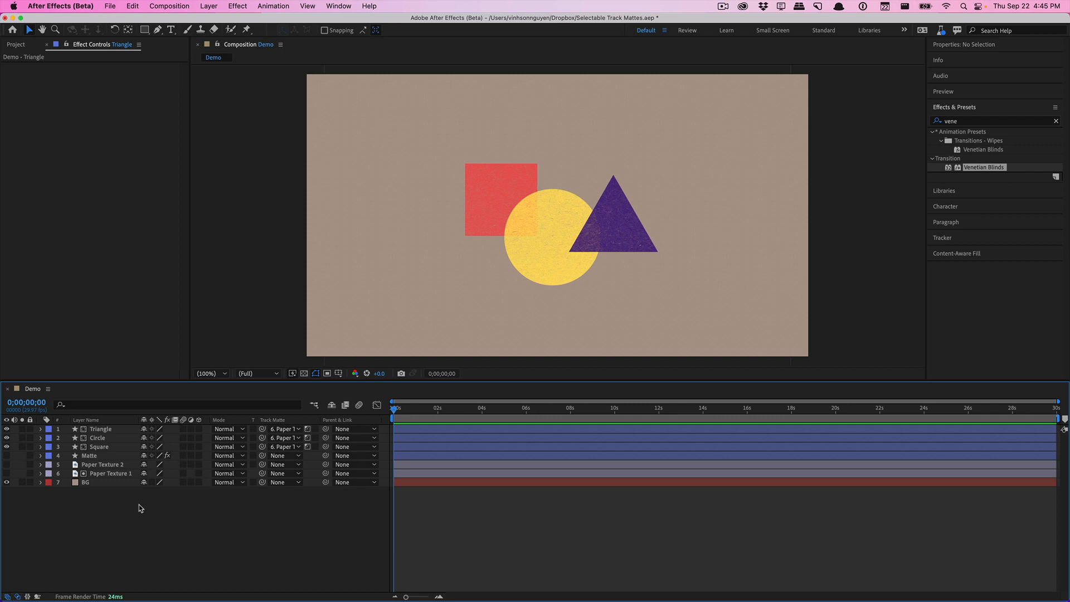
click(102, 464)
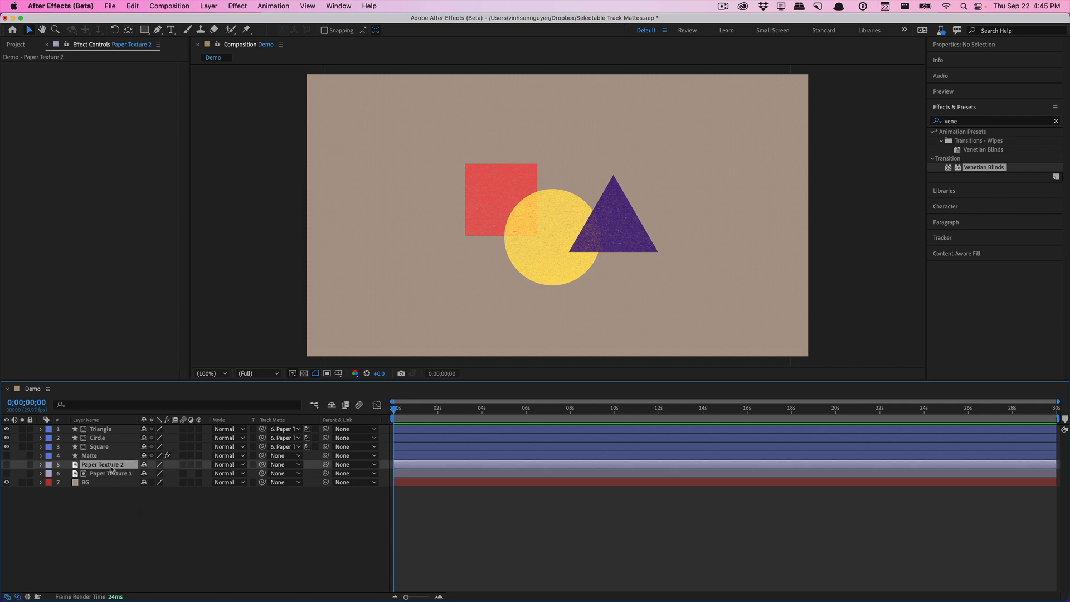
click(89, 455)
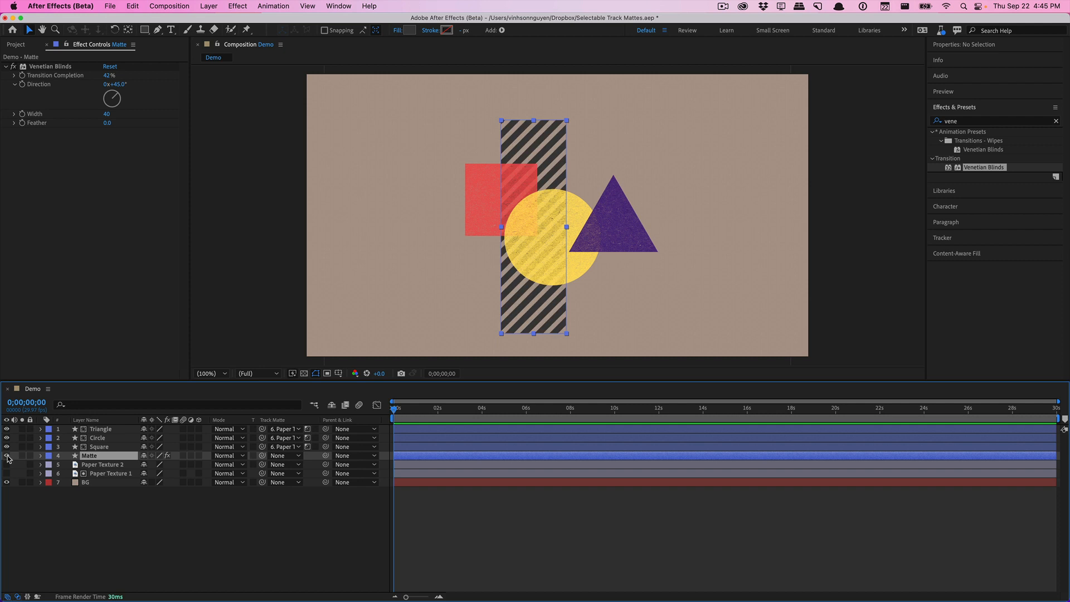
click(7, 455)
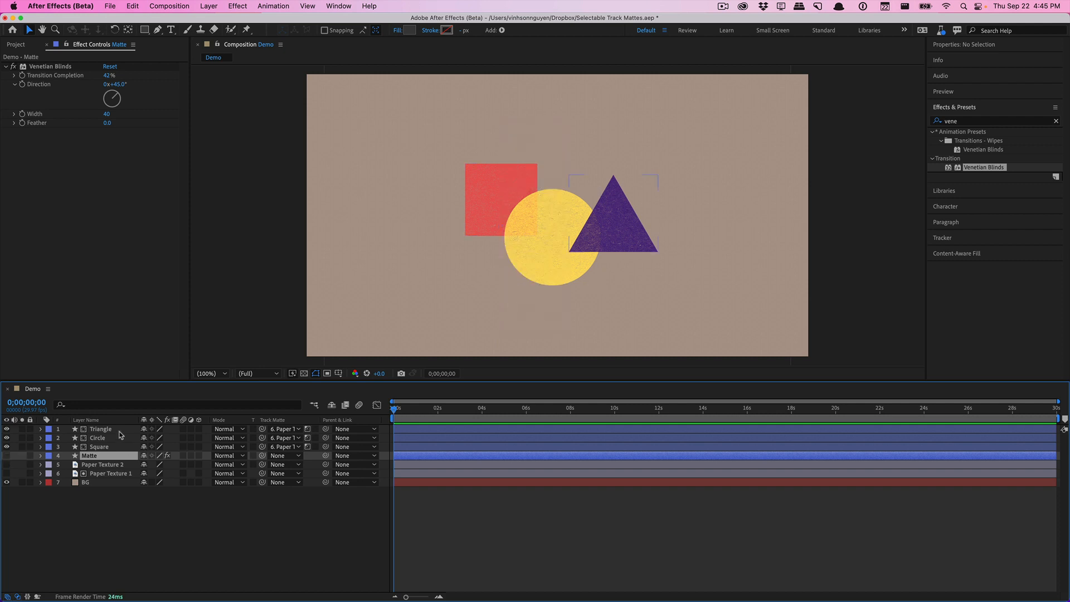
click(100, 428)
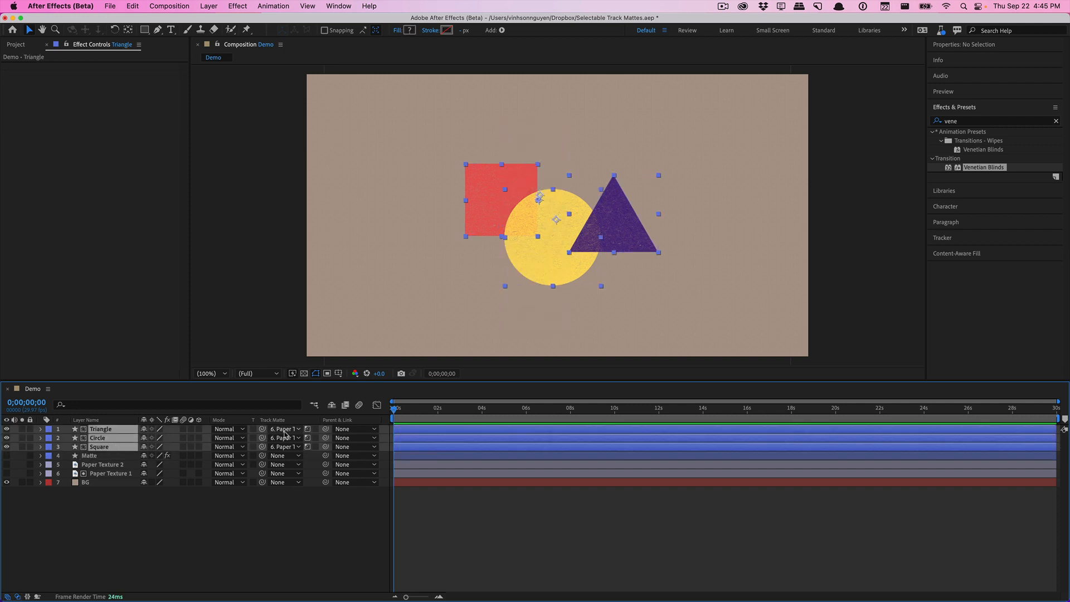
mouse_move(279, 446)
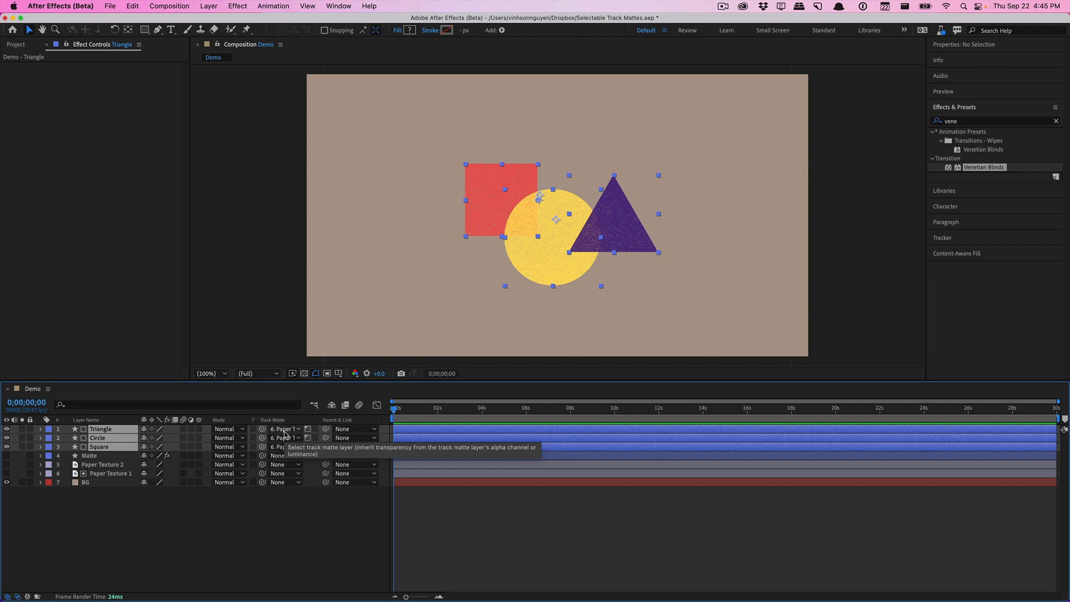
Step: Open the Triangle layer's Track Matte dropdown to list the selectable matte layers
click(282, 428)
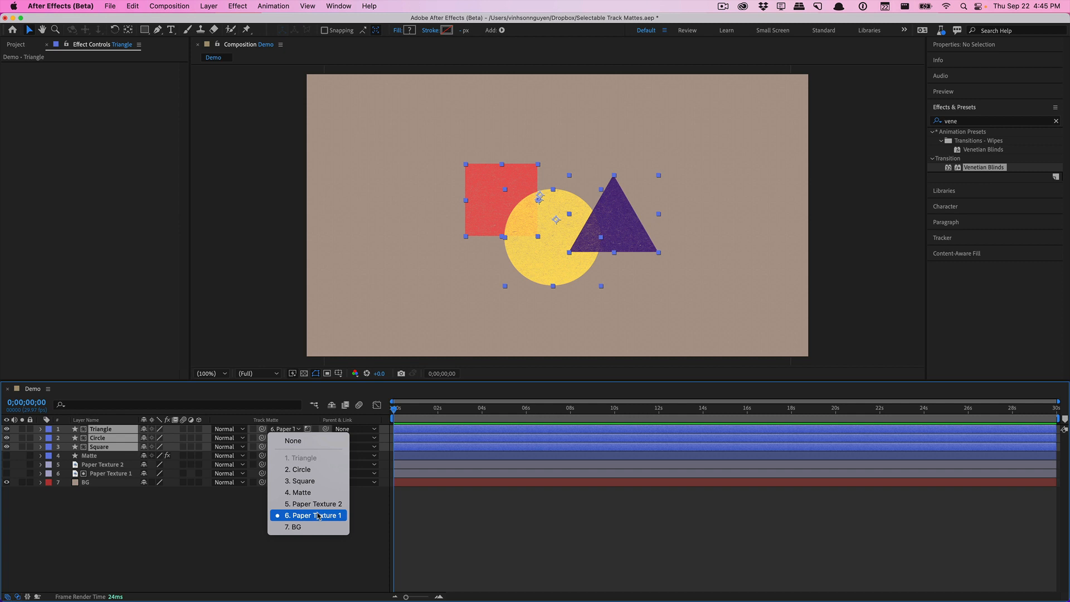
mouse_move(145, 509)
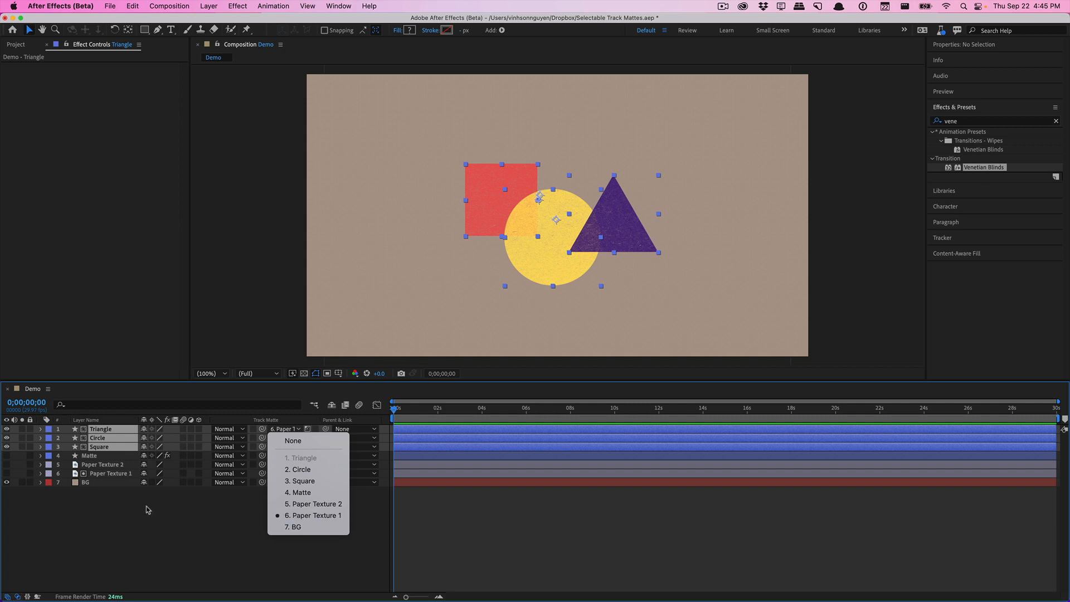
mouse_move(102, 459)
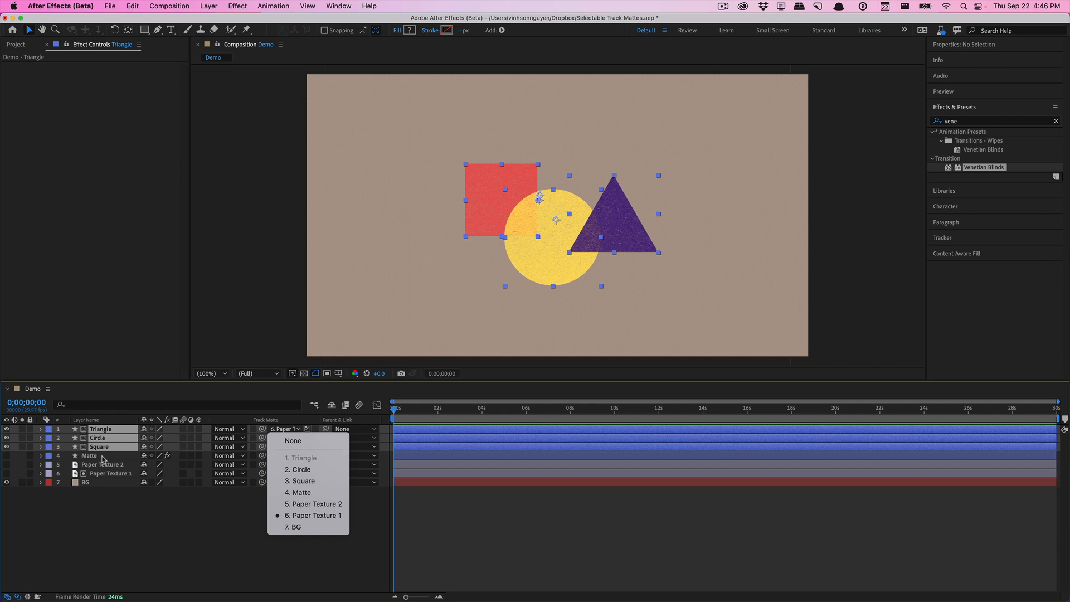
mouse_move(99, 490)
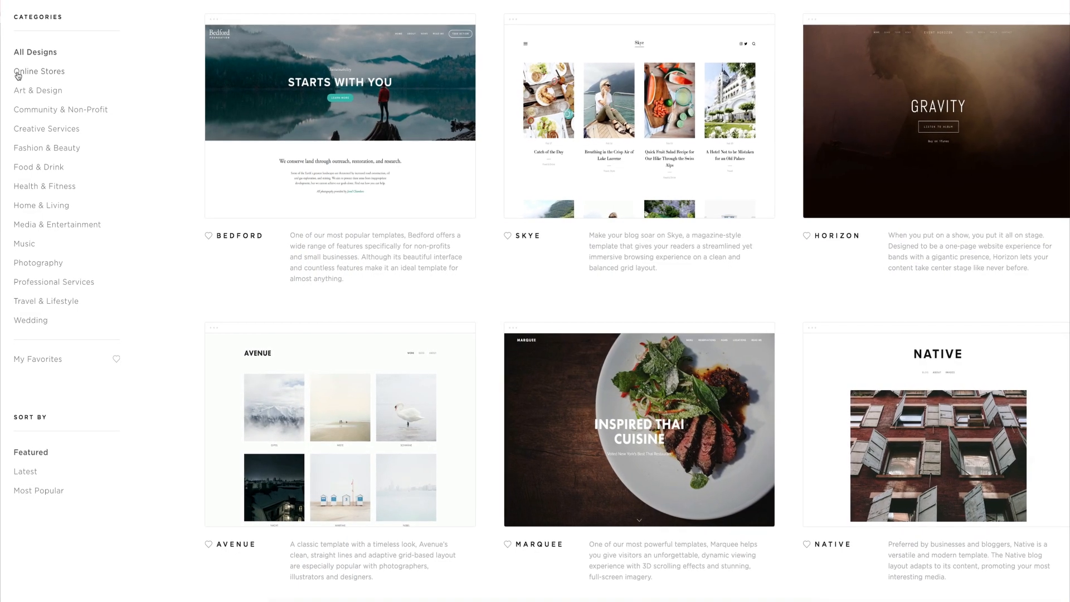
Step: Filter the Squarespace template gallery to the Online Stores category
click(39, 71)
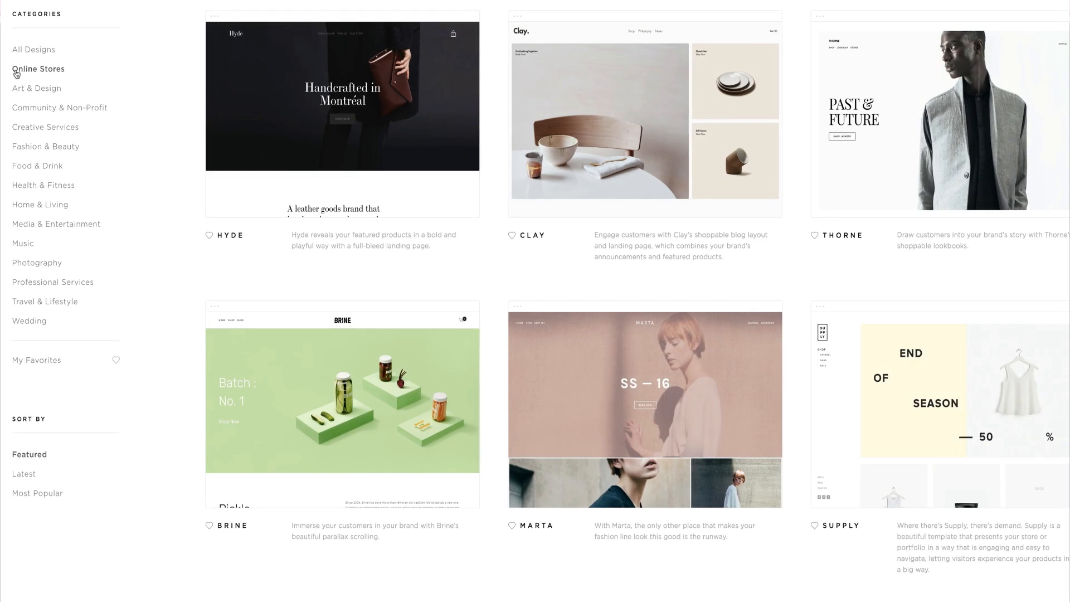